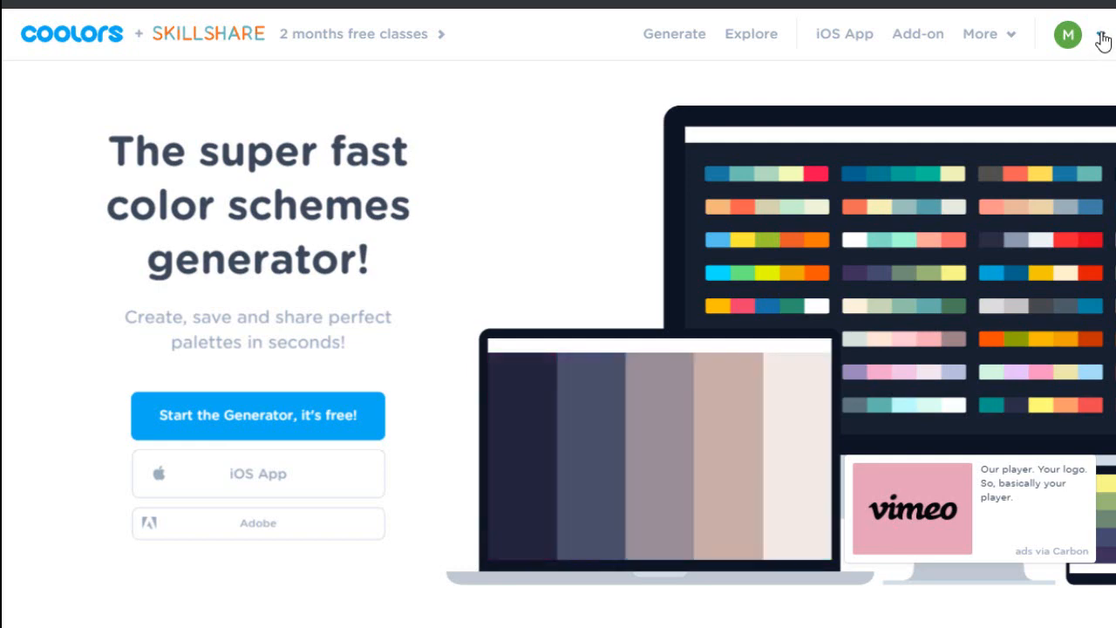
- Open the saved Tea Party palette from the Coolors profile page
click(1067, 34)
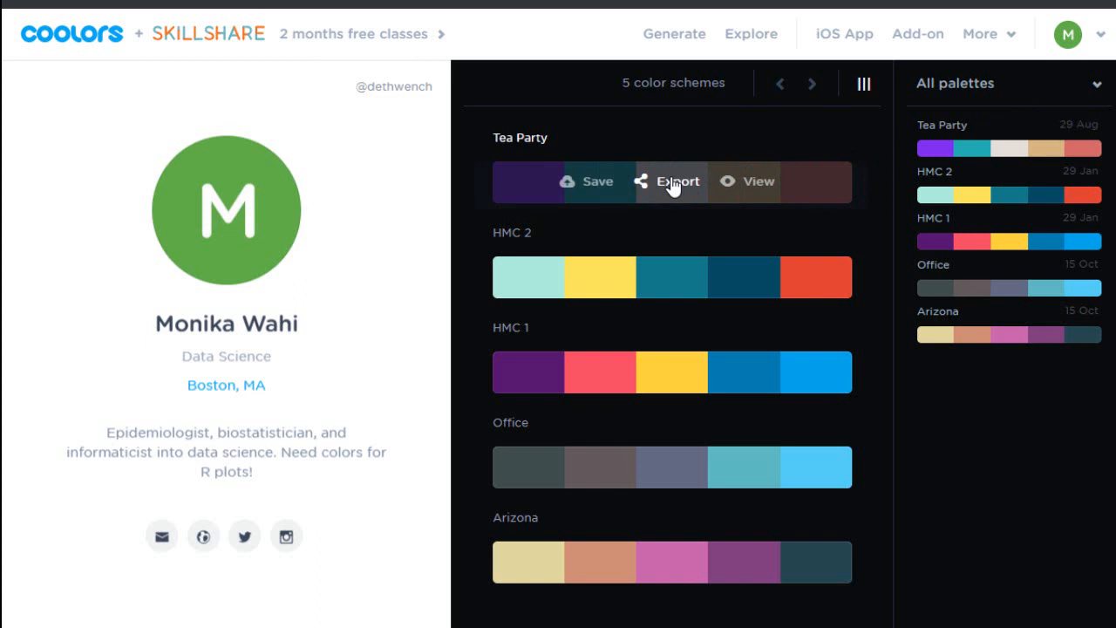
click(755, 182)
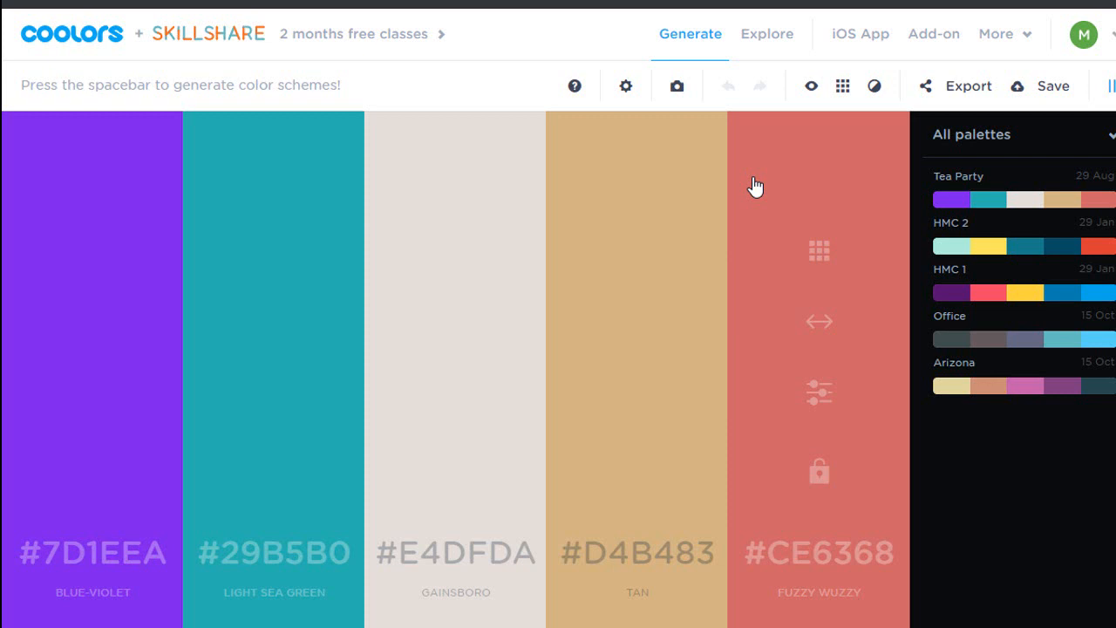
mouse_move(456, 295)
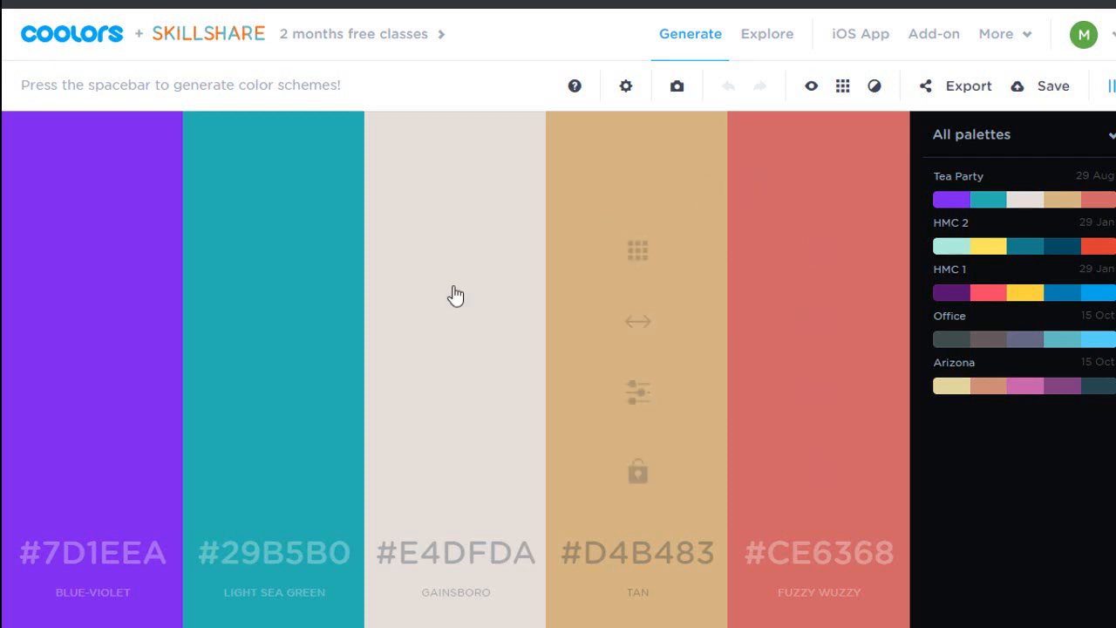
mouse_move(91, 457)
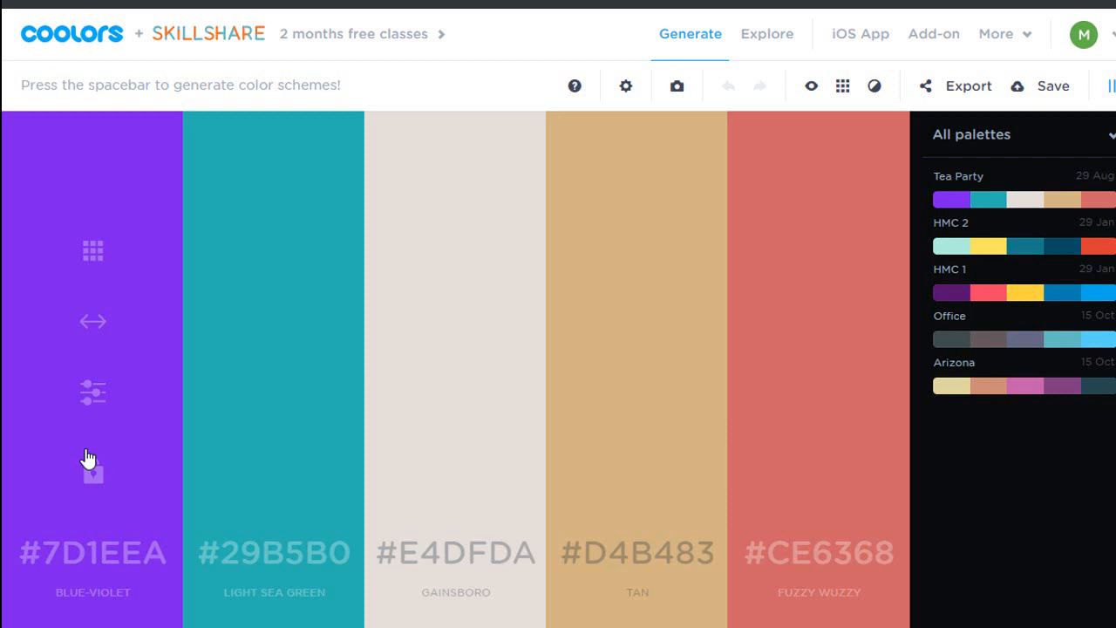
- Inspect the tools on the Tea Party palette's first colour column
click(92, 551)
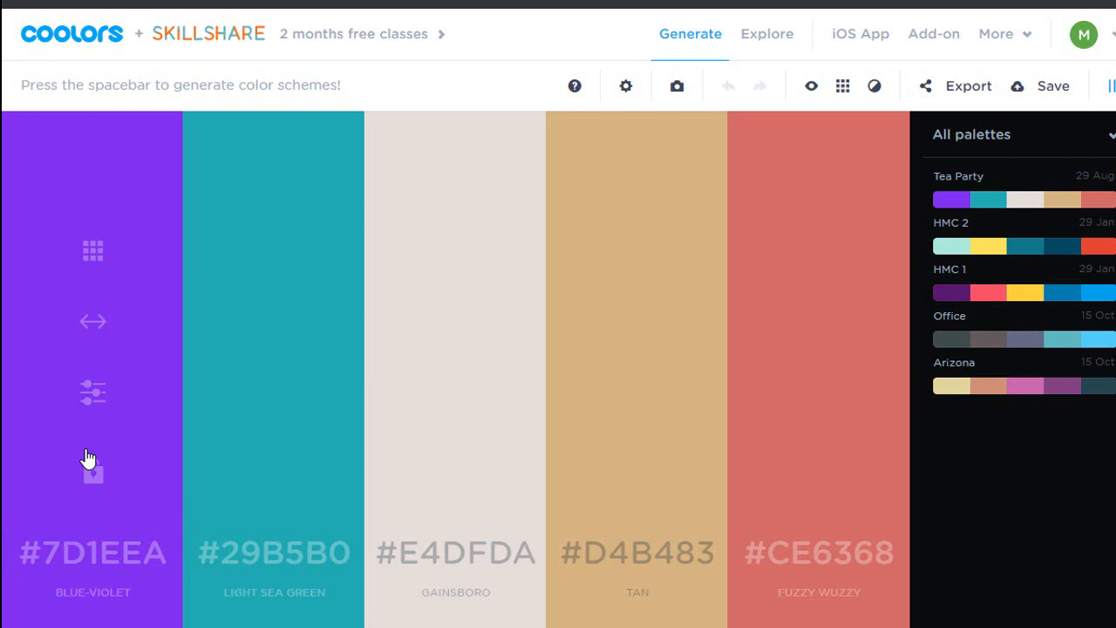
mouse_move(93, 471)
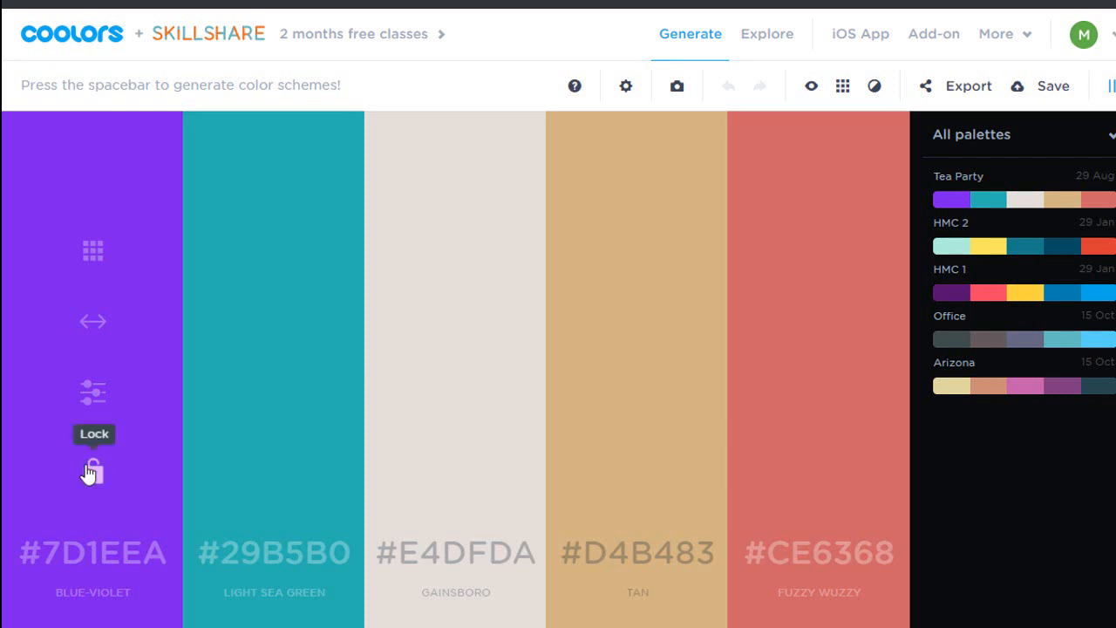
mouse_move(91, 347)
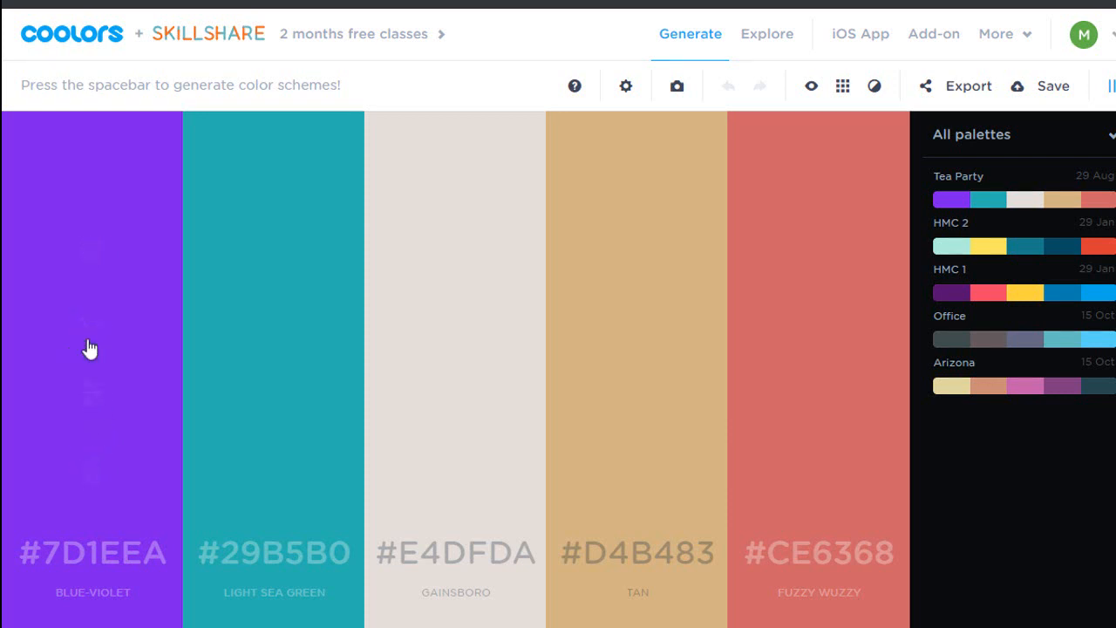
mouse_move(92, 253)
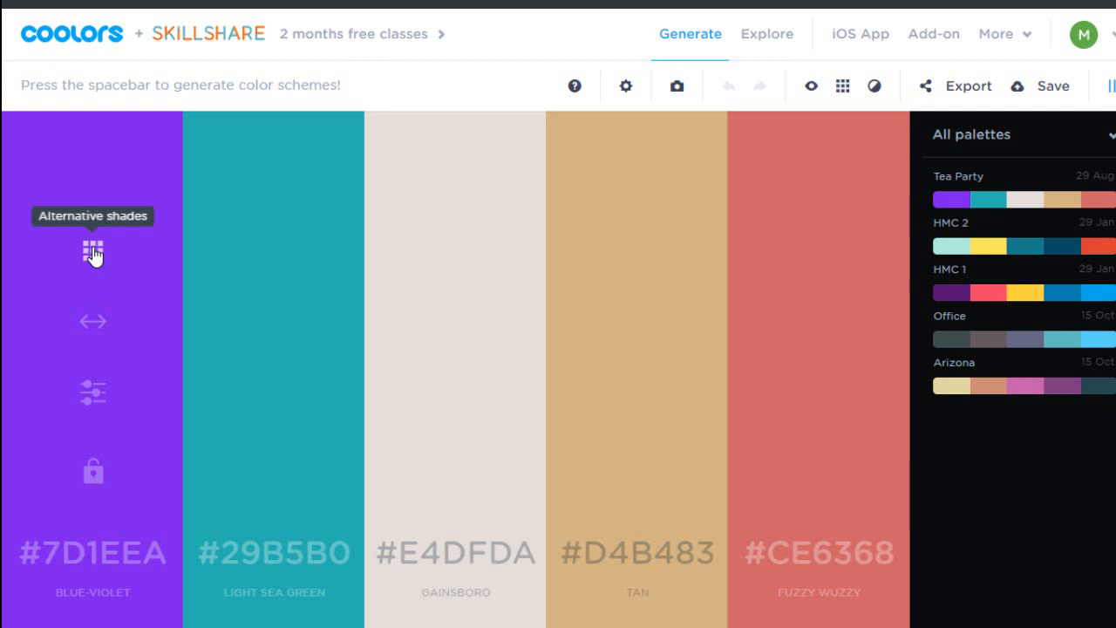
- View alternative shades of the blue-violet colour, then browse community palettes on Explore
click(92, 249)
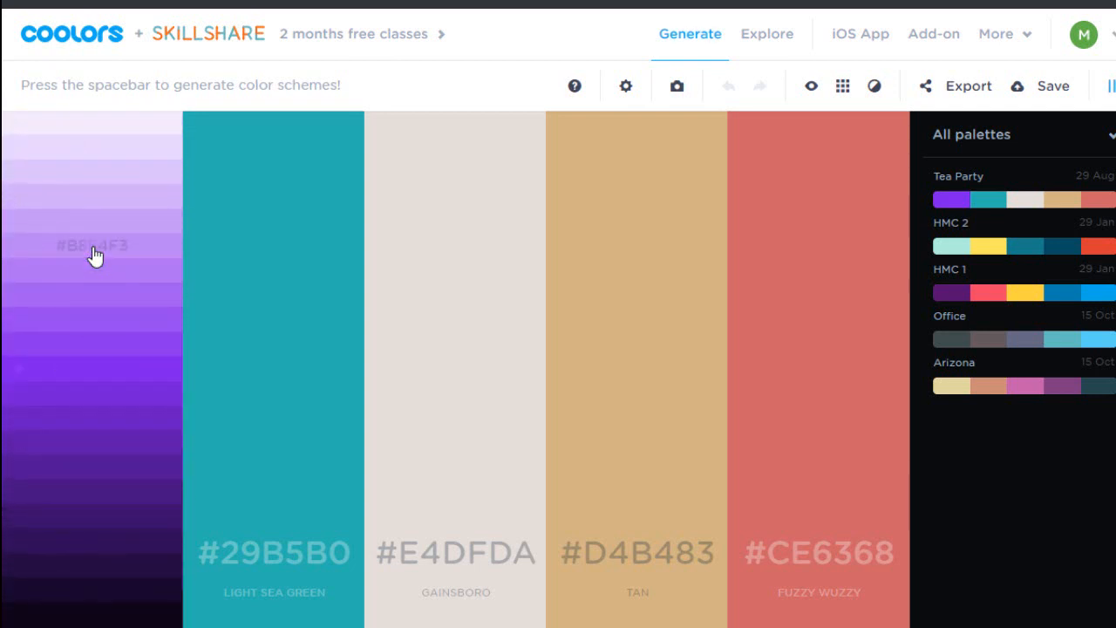
mouse_move(99, 183)
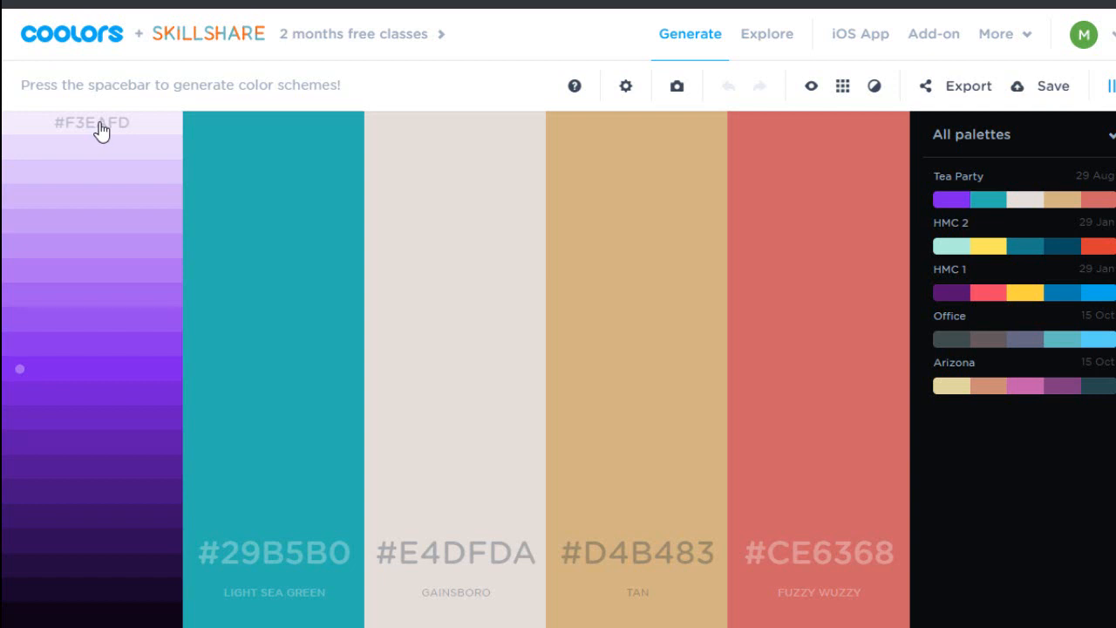
mouse_move(759, 86)
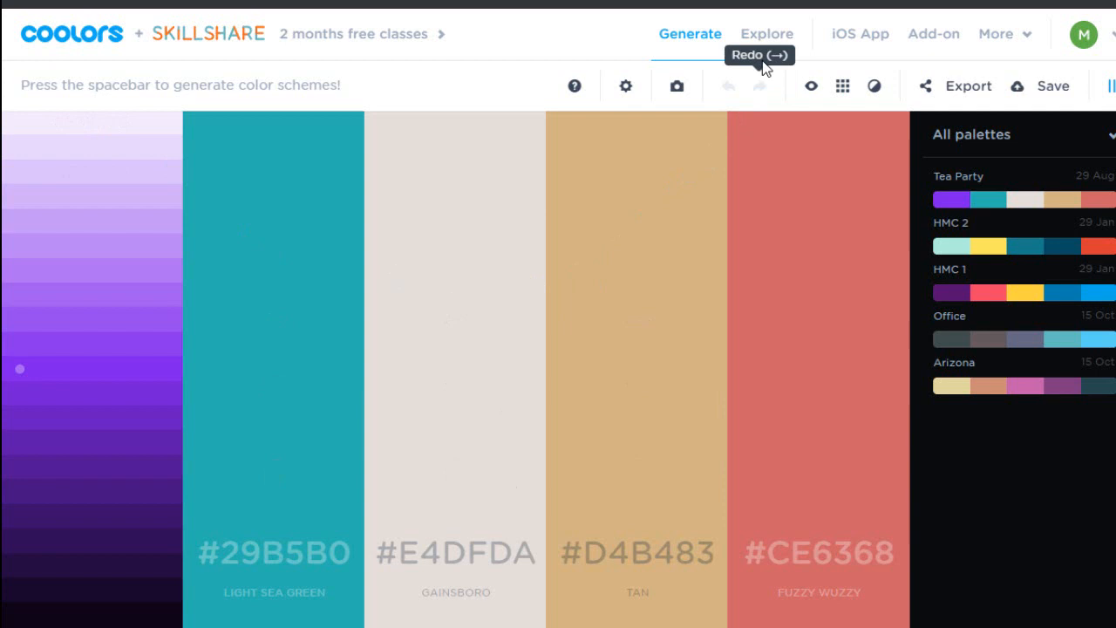
click(767, 33)
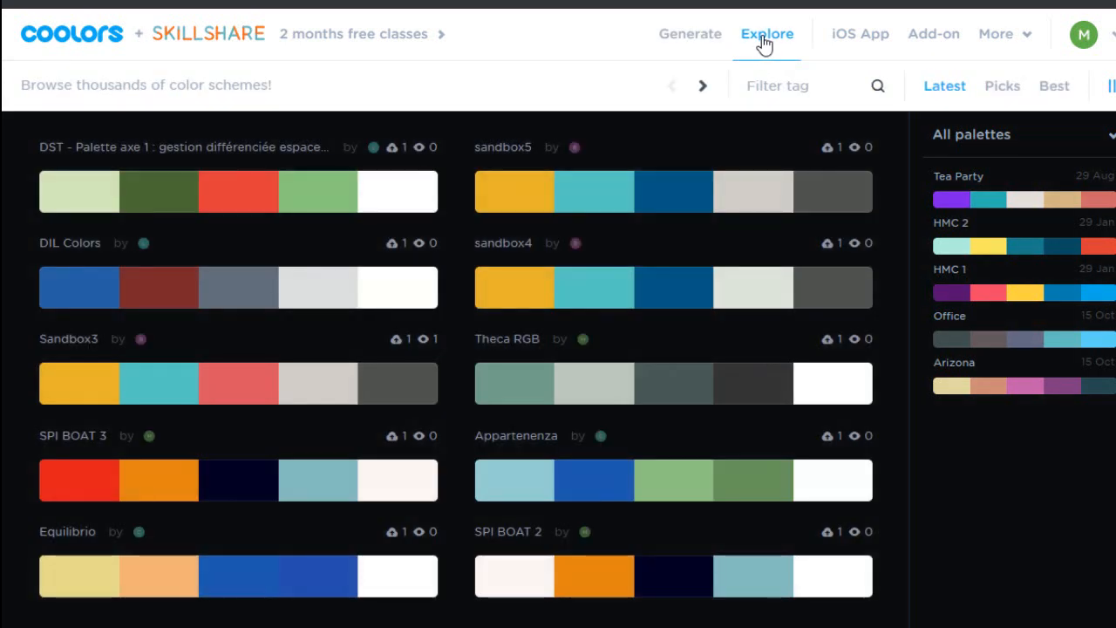
- Page forward three times through the latest community palettes
click(702, 86)
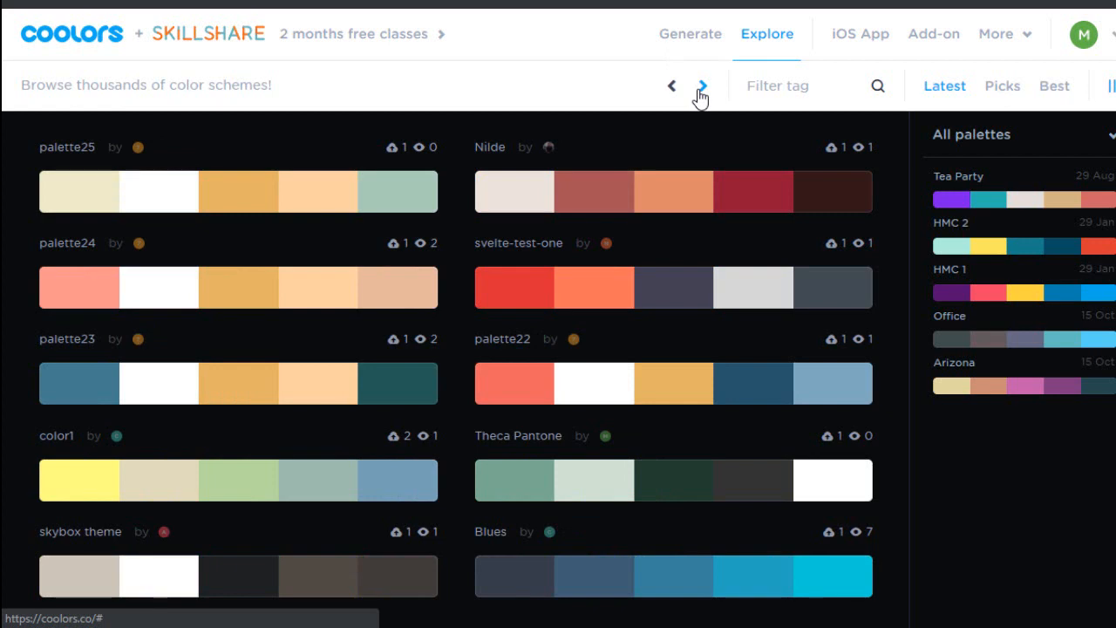
click(701, 86)
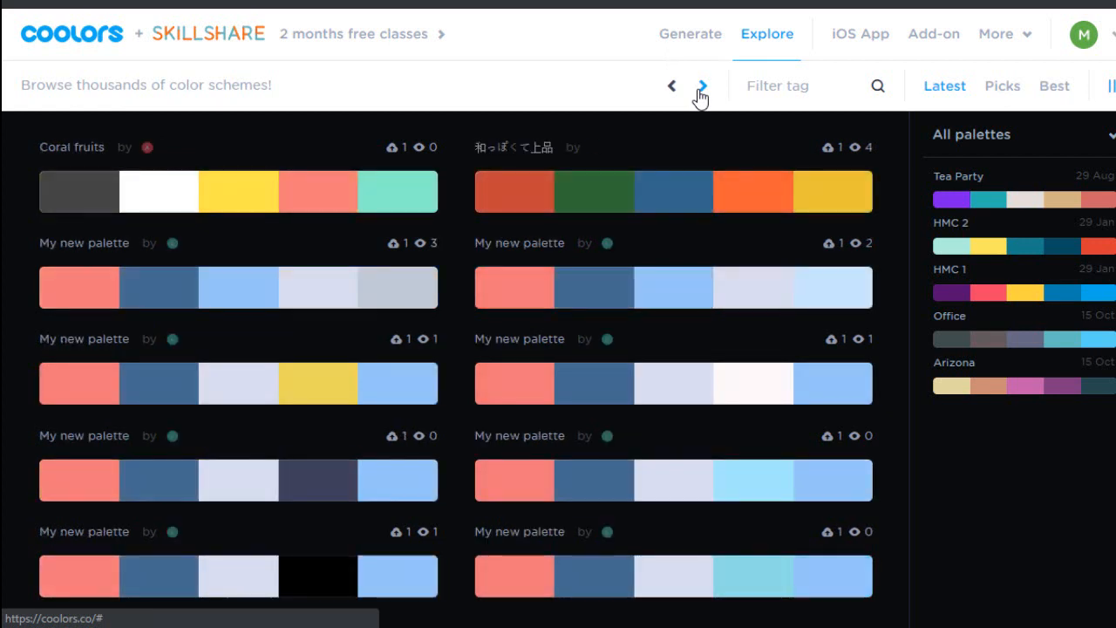
click(702, 86)
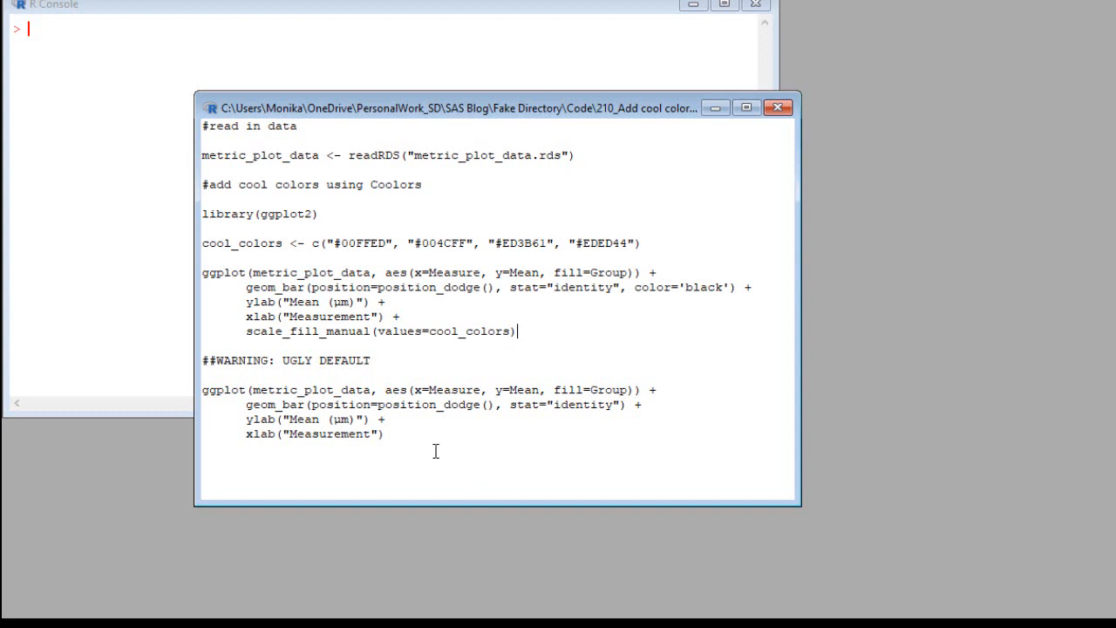
- Select the UGLY DEFAULT ggplot code block to run it
drag(202, 389, 387, 434)
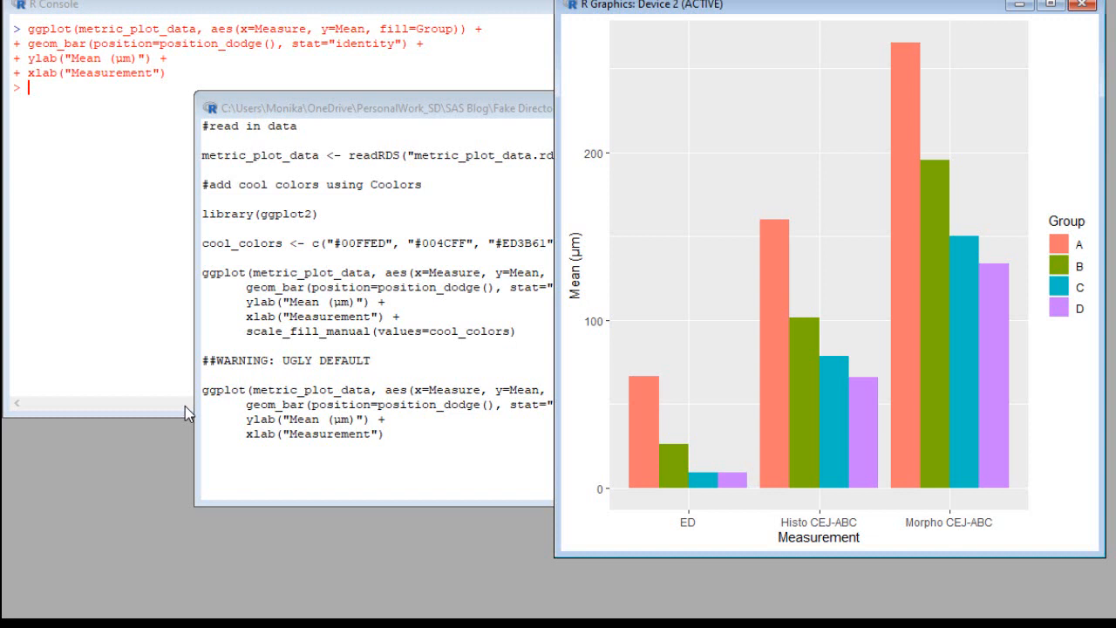
mouse_move(500, 365)
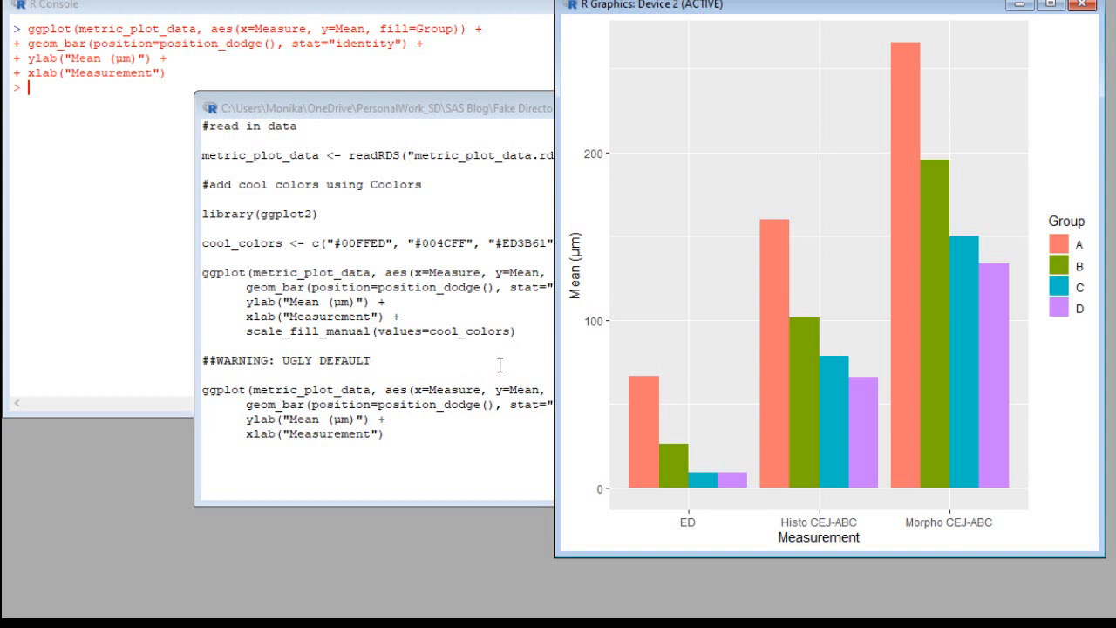
drag(202, 237, 516, 333)
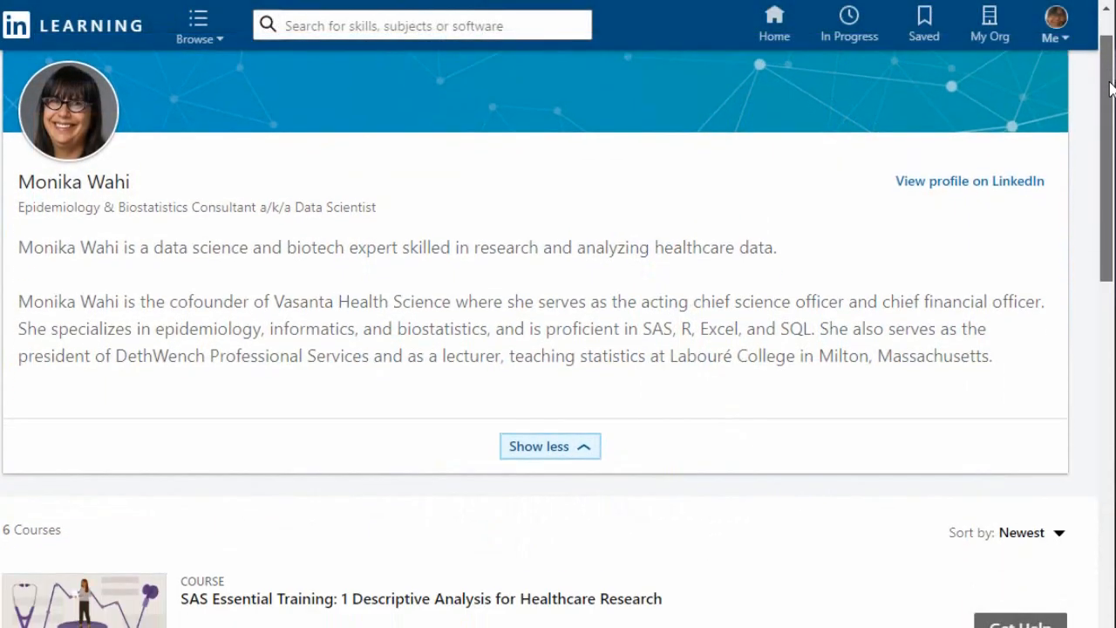
- Scroll the instructor page down to the list of six courses
scroll(down, 3)
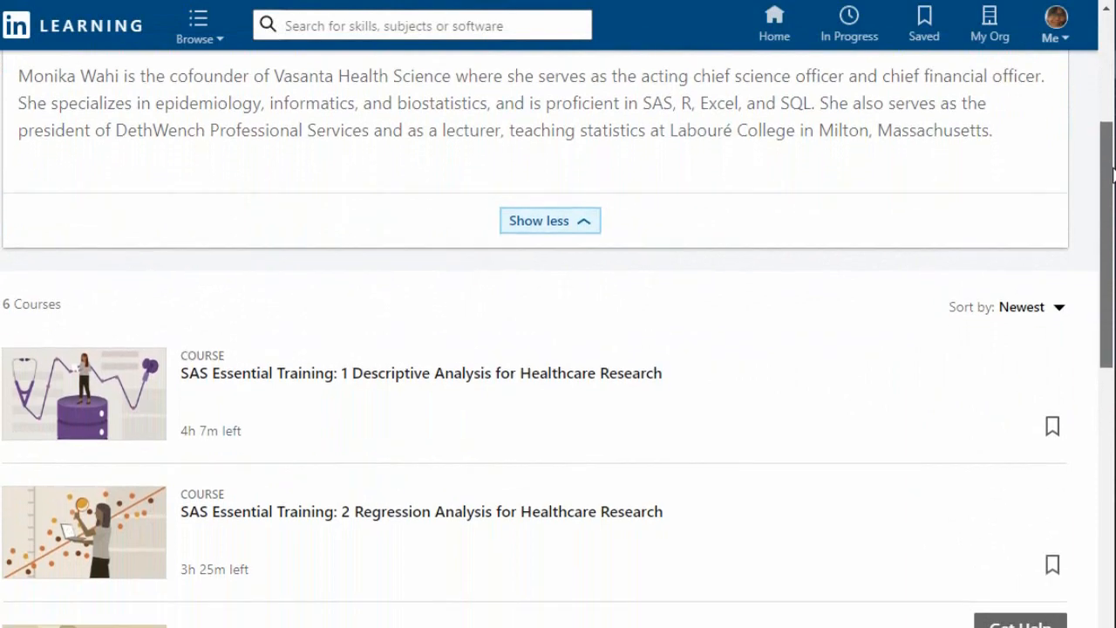
scroll(down, 3)
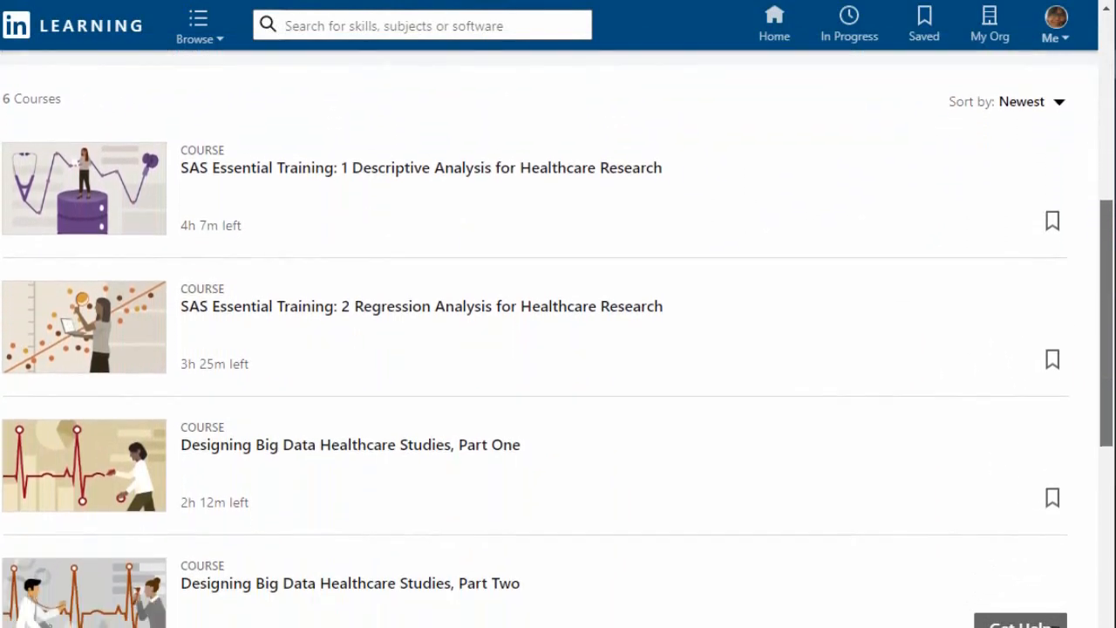